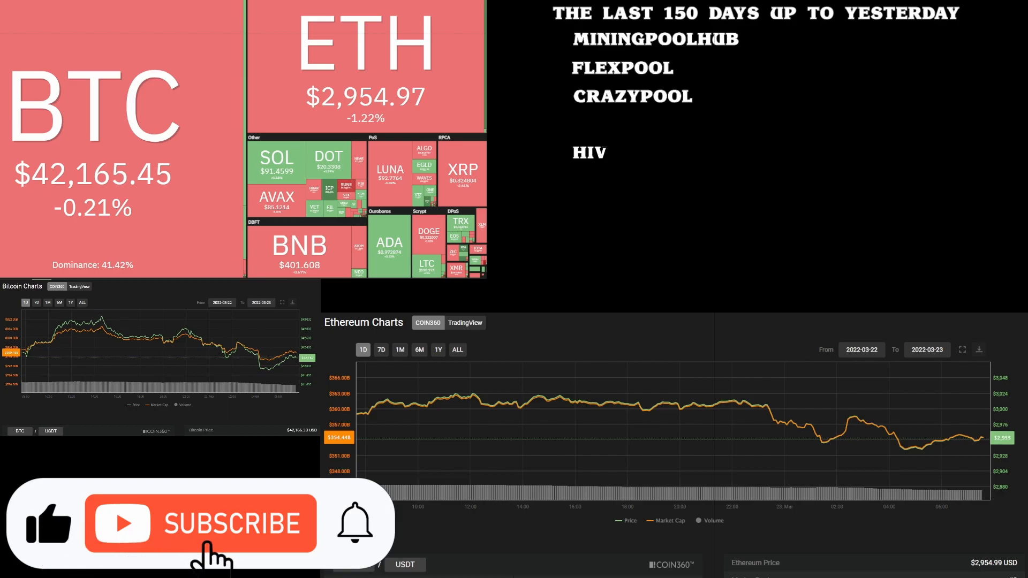
{"action": "left_click", "coordinate": [201, 524]}
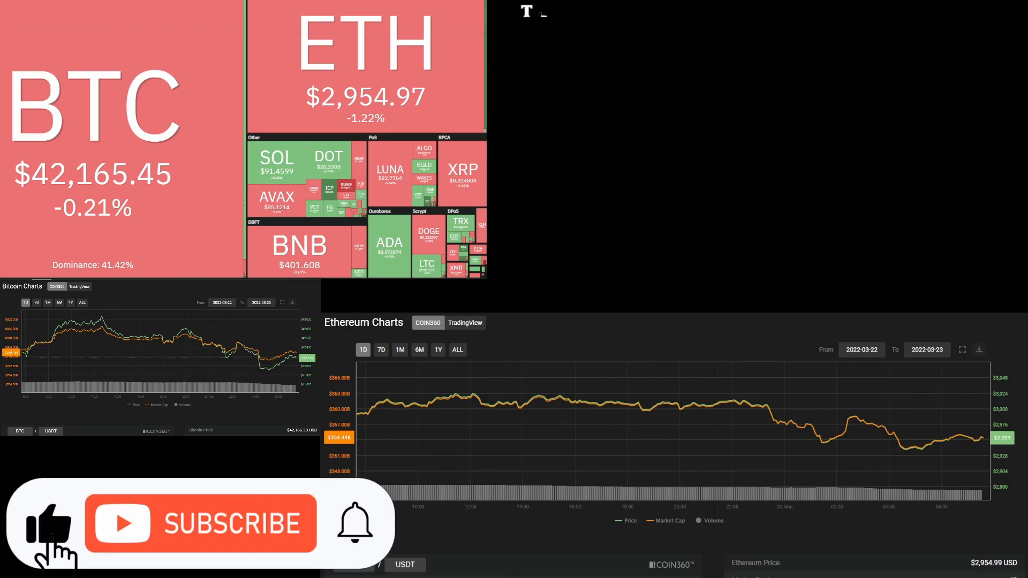
{"action": "left_click", "coordinate": [201, 524]}
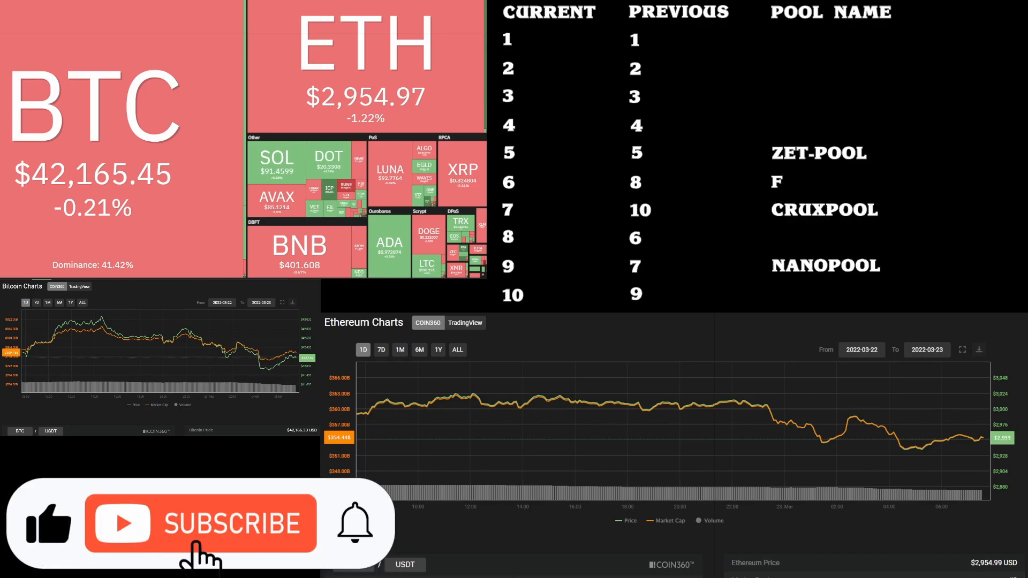
{"action": "left_click", "coordinate": [201, 523]}
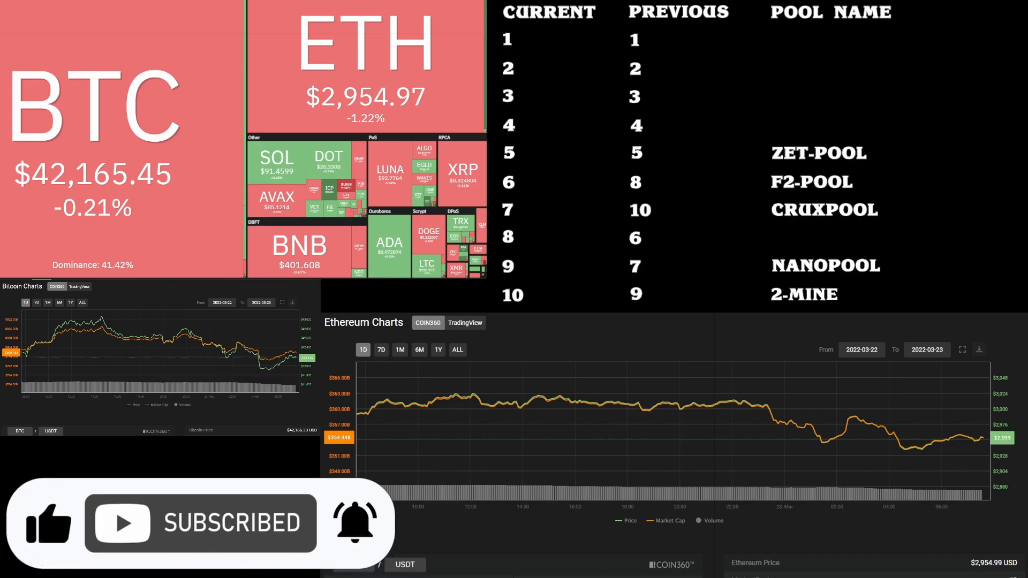